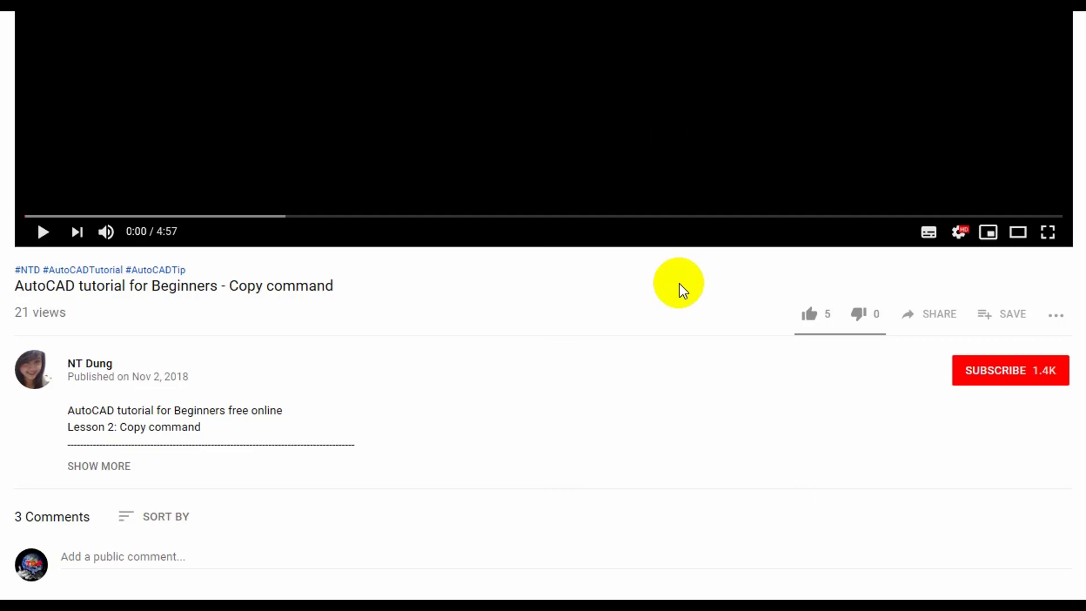
Subscribe to the channel, like the Copy command video and bring up its share options.
click(1010, 370)
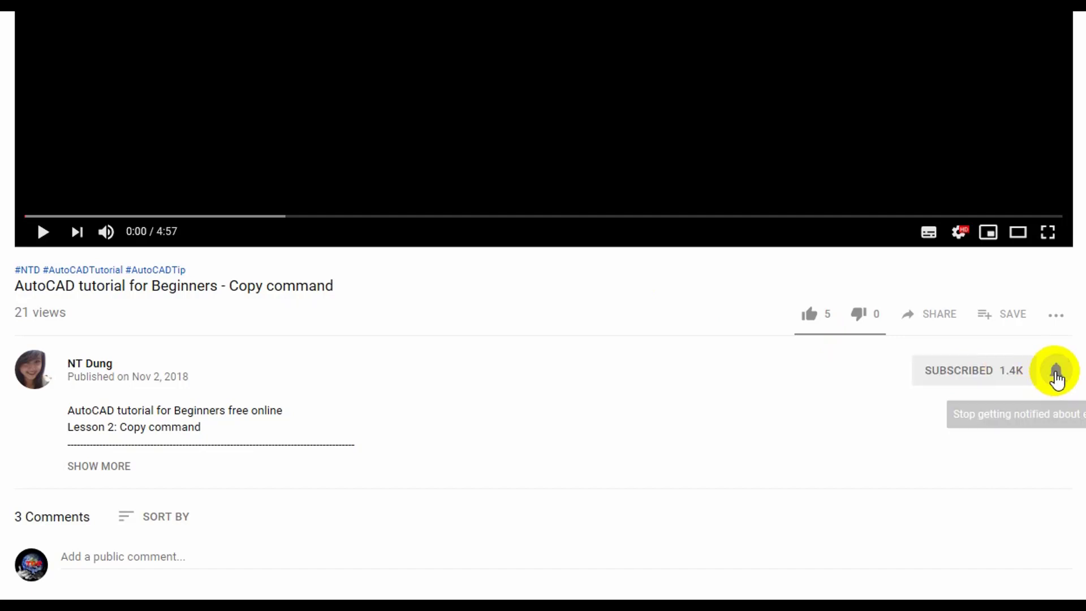
click(809, 313)
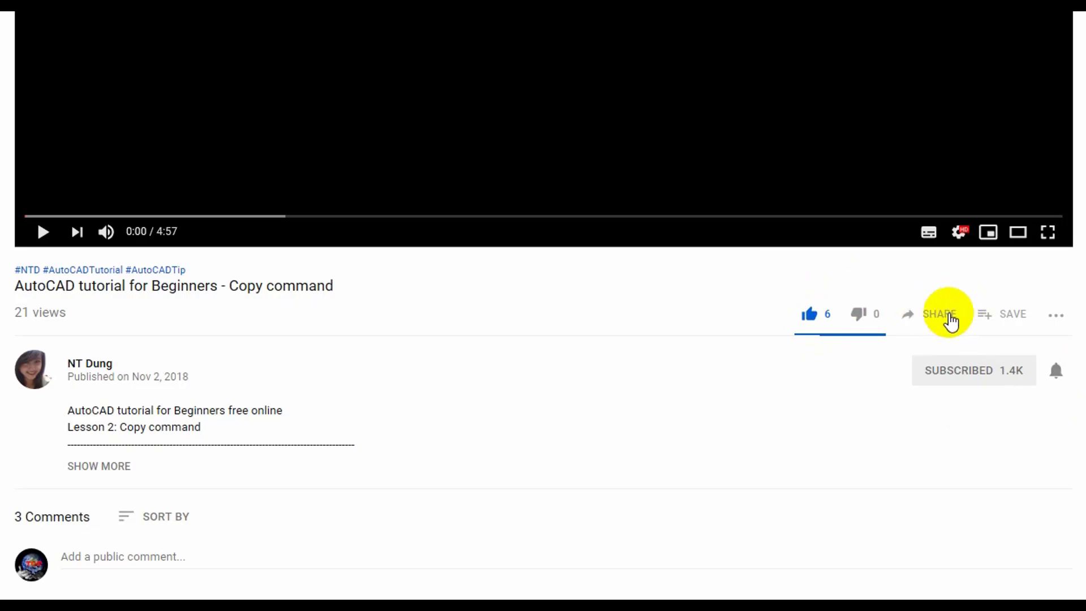
click(938, 313)
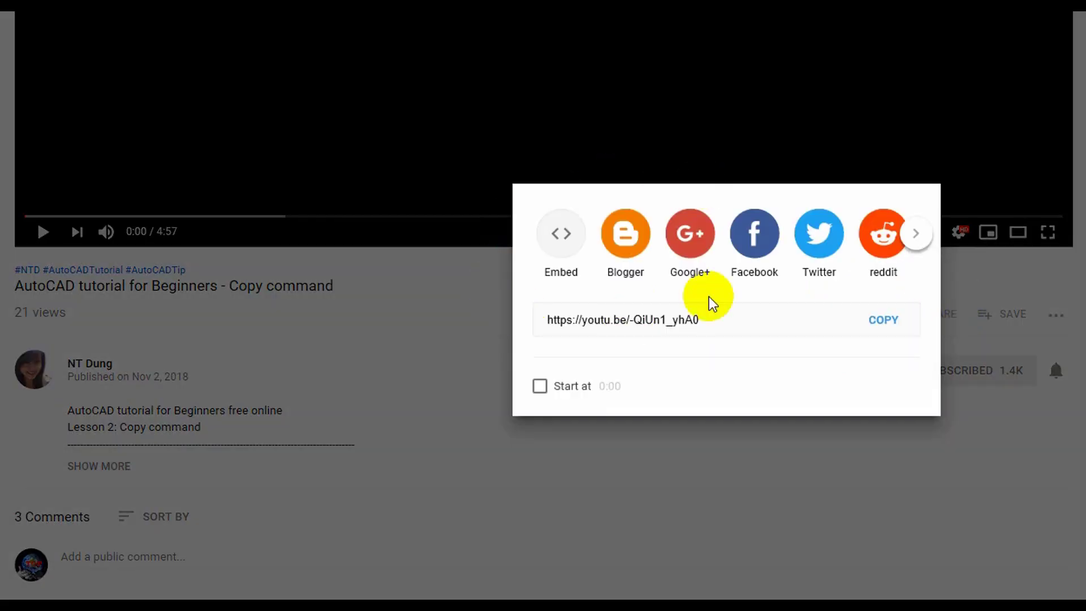
mouse_move(625, 239)
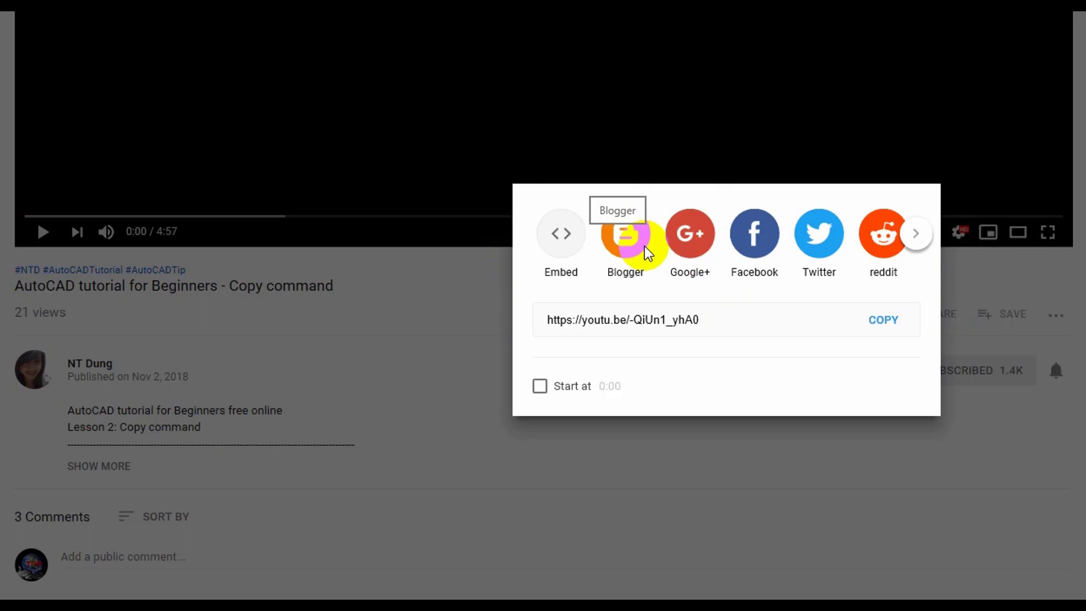
mouse_move(630, 288)
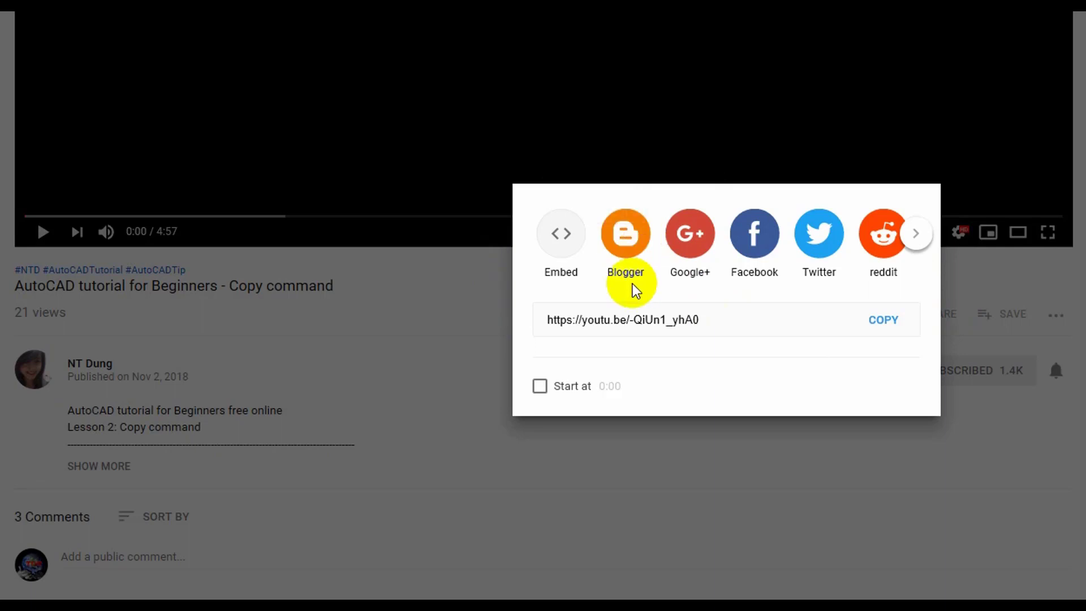
mouse_move(625, 239)
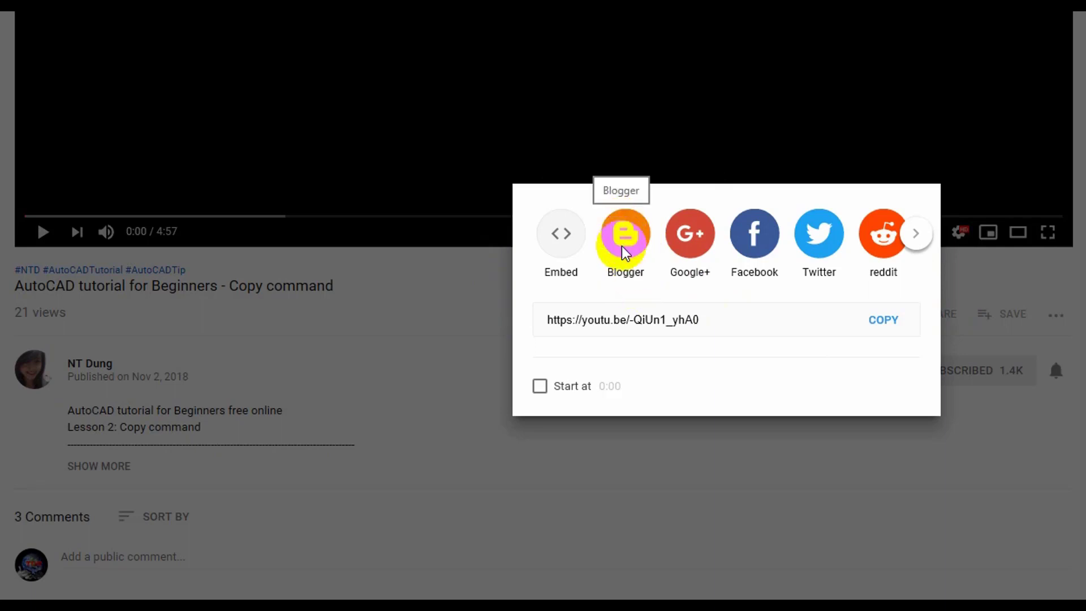
mouse_move(710, 278)
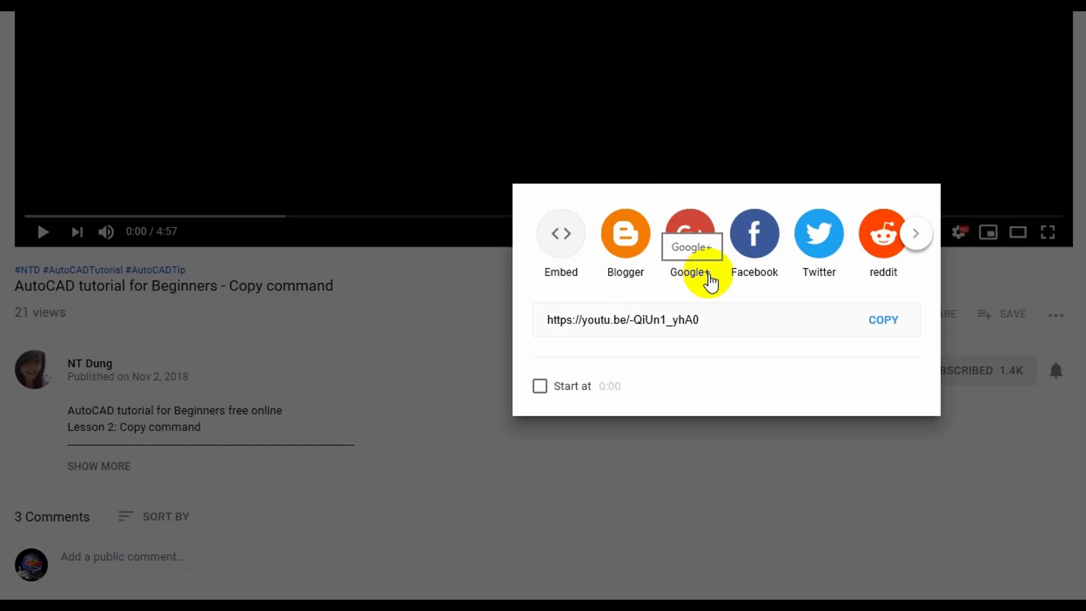
mouse_move(810, 284)
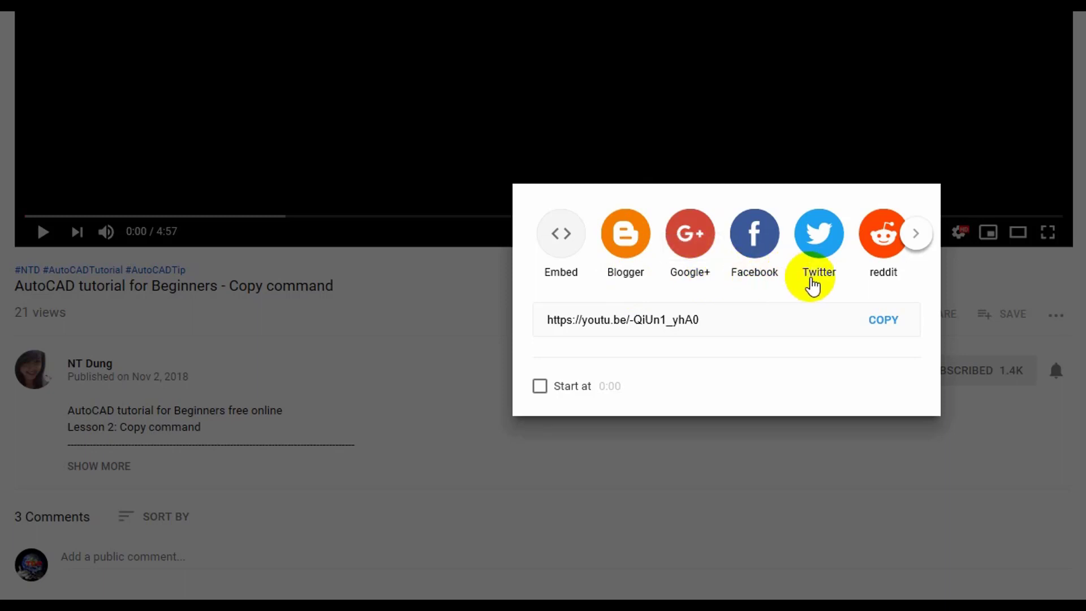
mouse_move(819, 283)
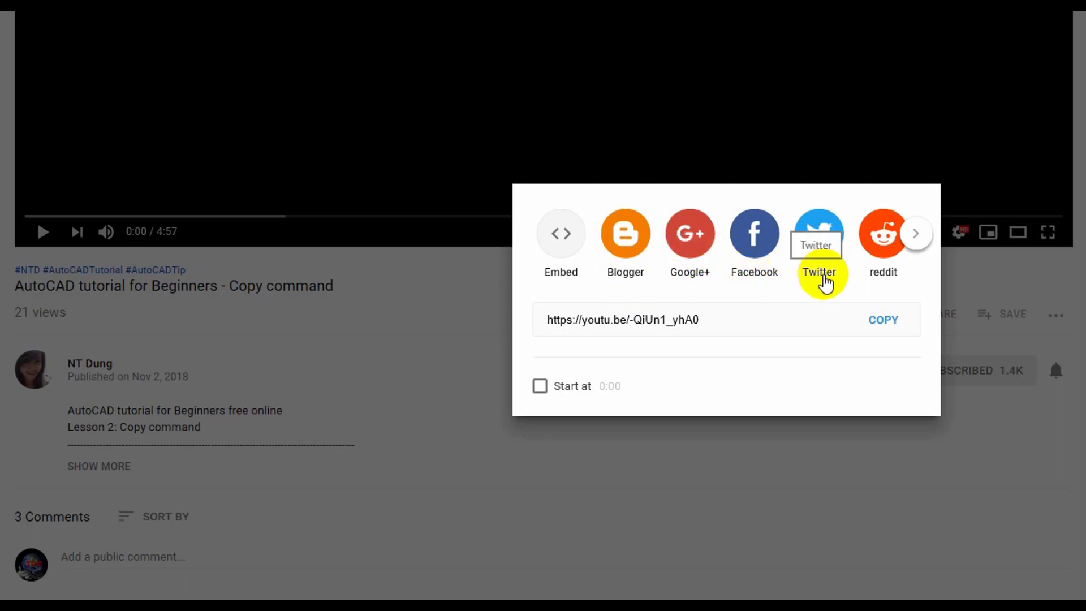
Switch to the Word tutorial topics document listing item 6, Rotate, as next.
click(883, 447)
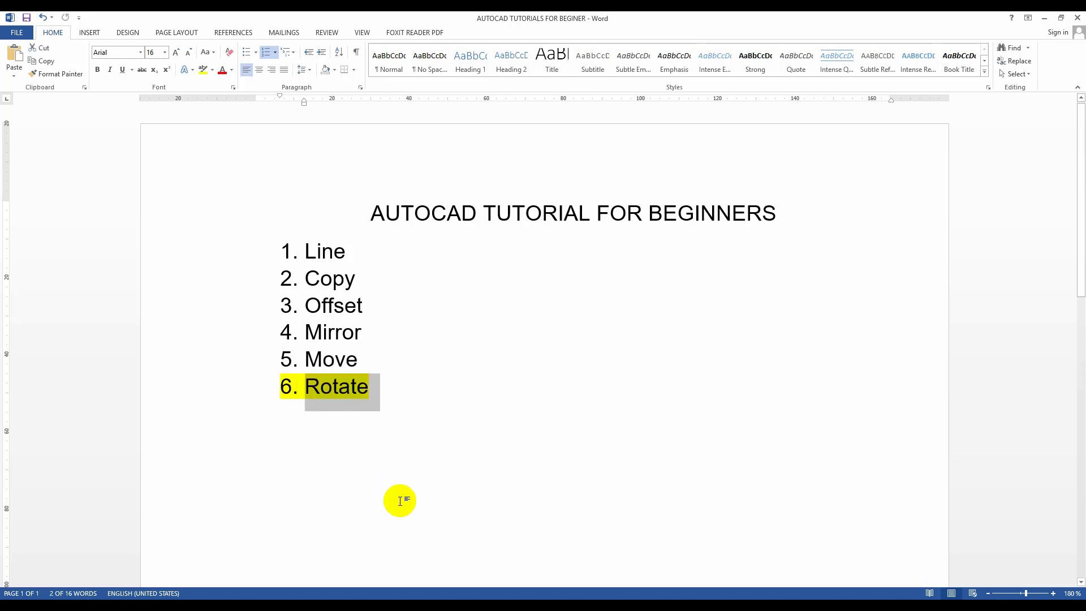
mouse_move(451, 443)
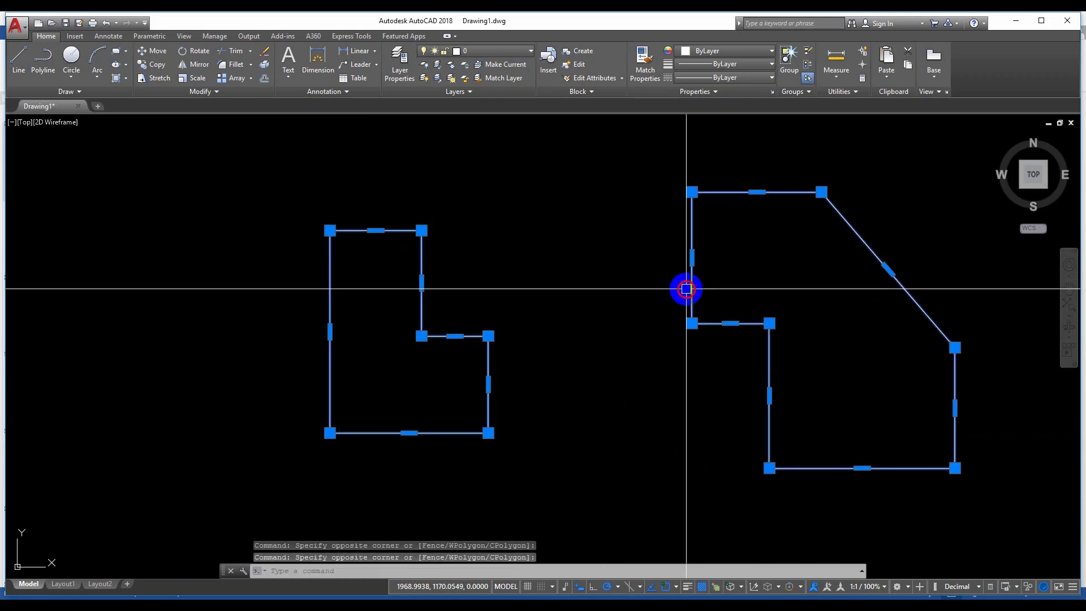
Clear the grip selection on both polyline shapes with Escape.
key(Escape)
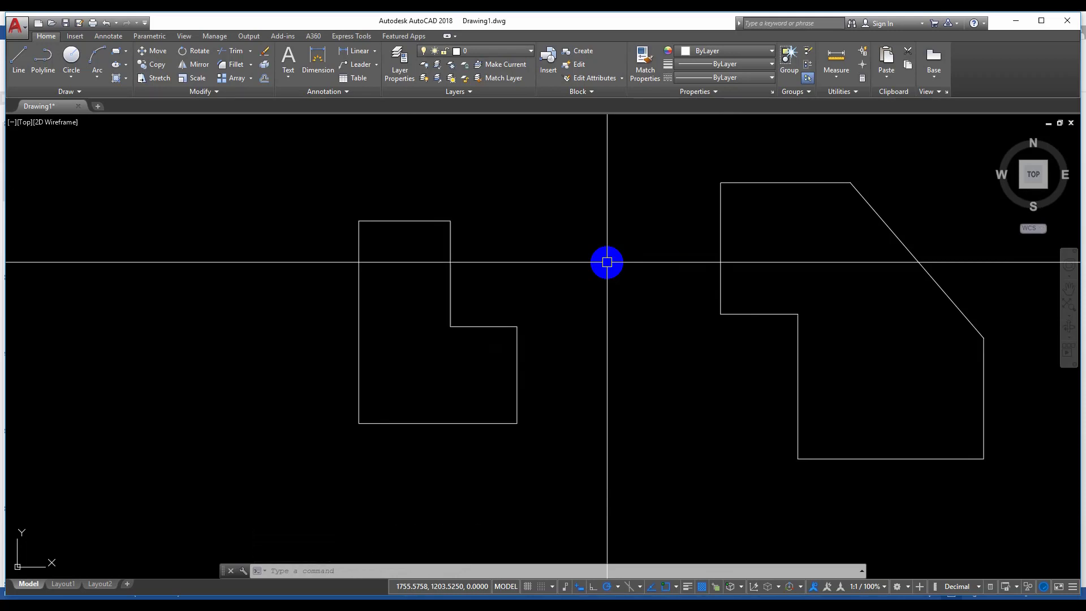
mouse_move(260, 146)
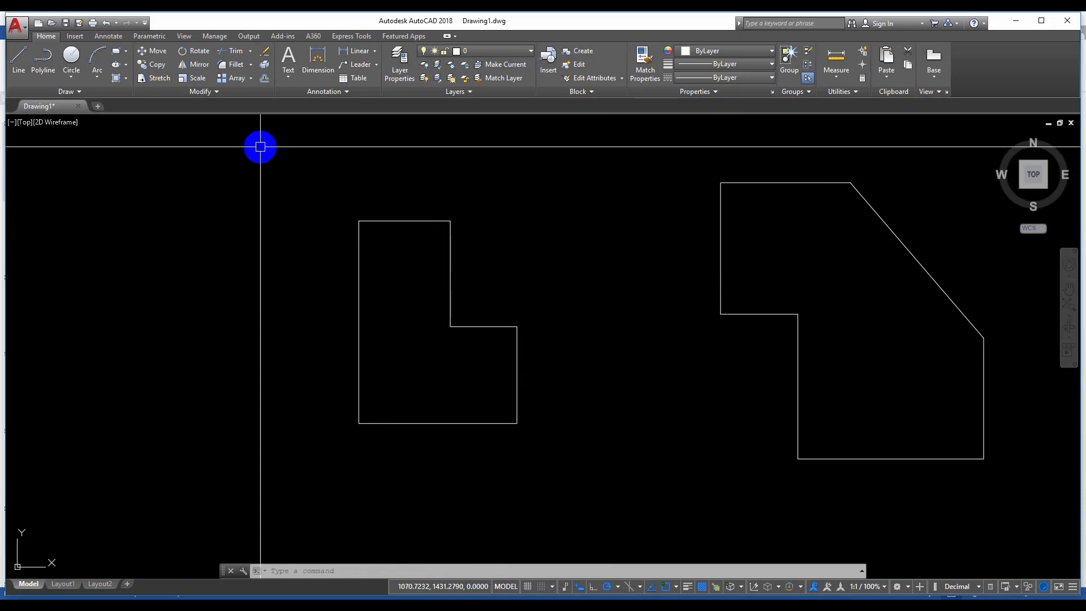
mouse_move(199, 51)
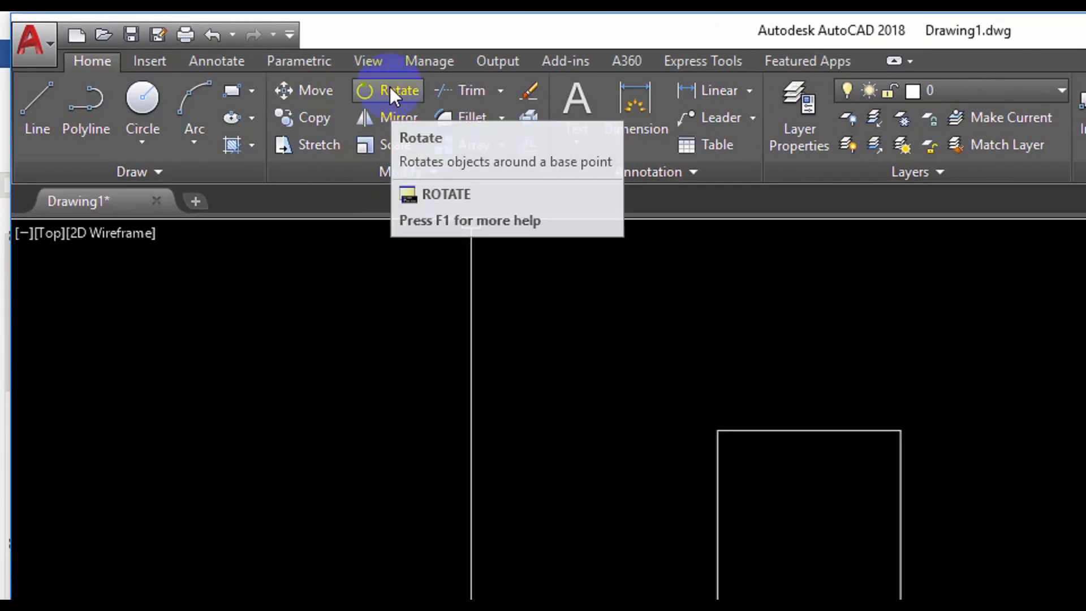
mouse_move(394, 90)
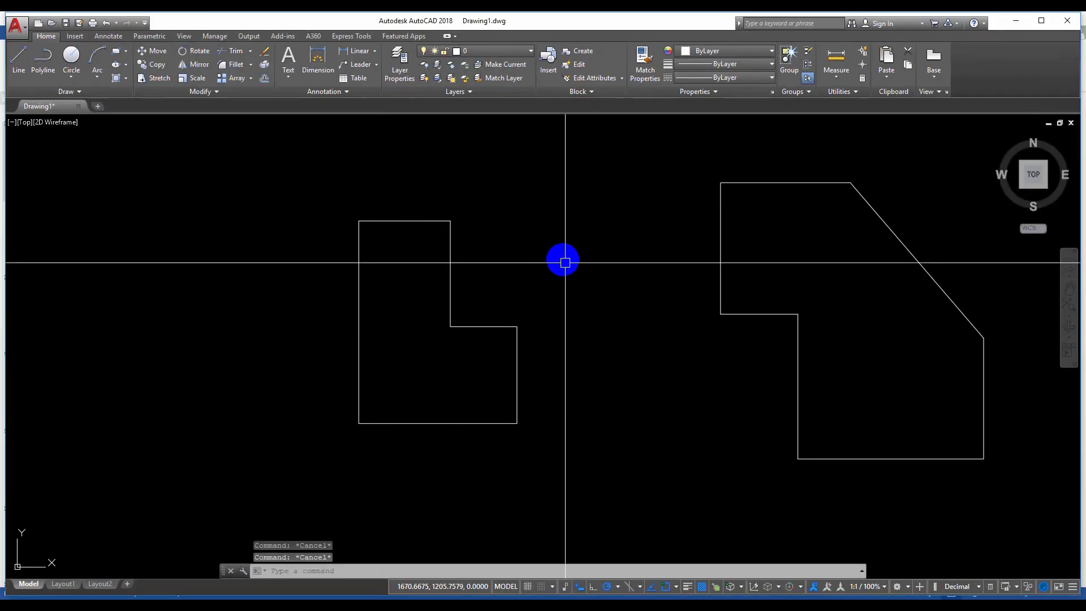
mouse_move(608, 338)
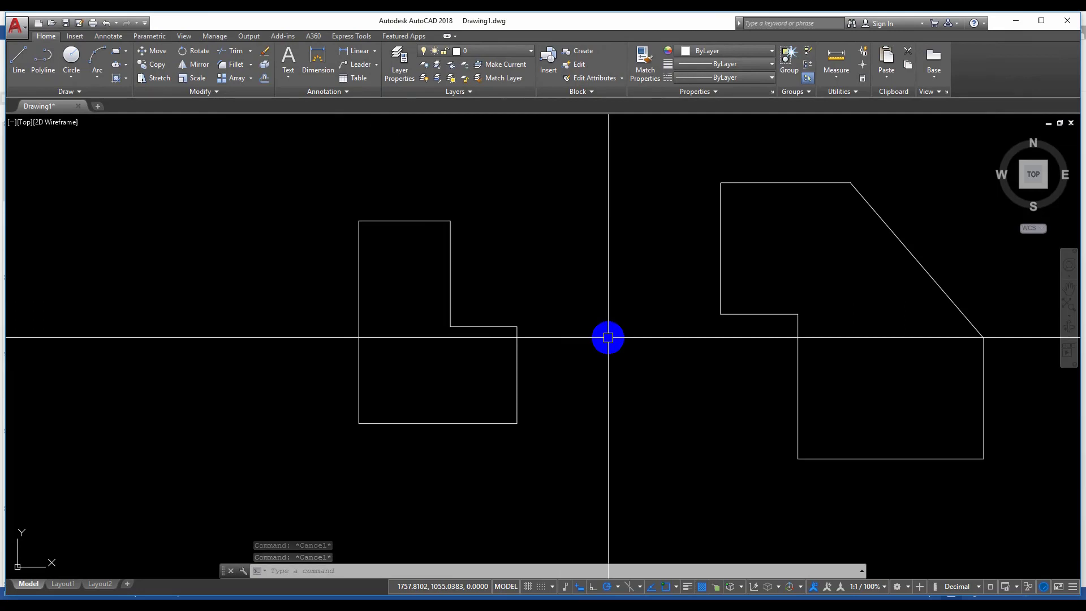
Enter the RO alias at the crosshair to start the ROTATE command.
text(R)
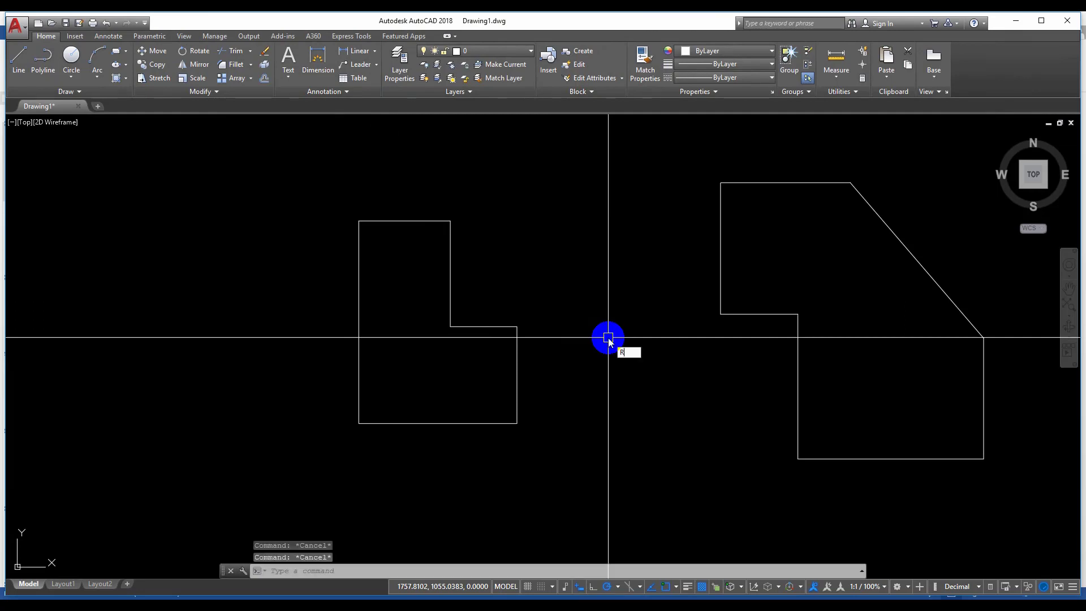
text(R)
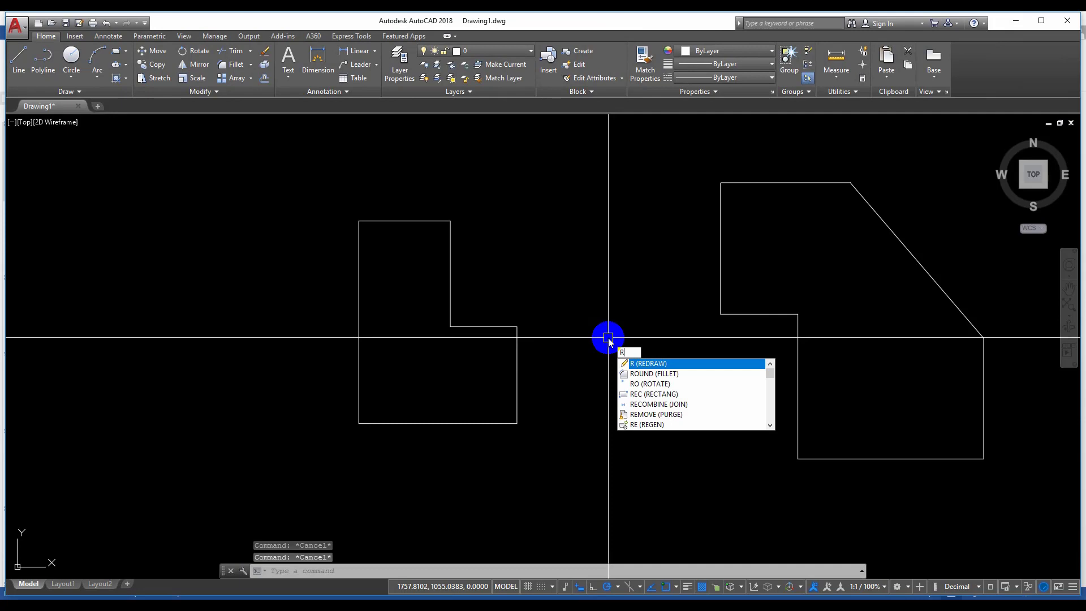
text(O)
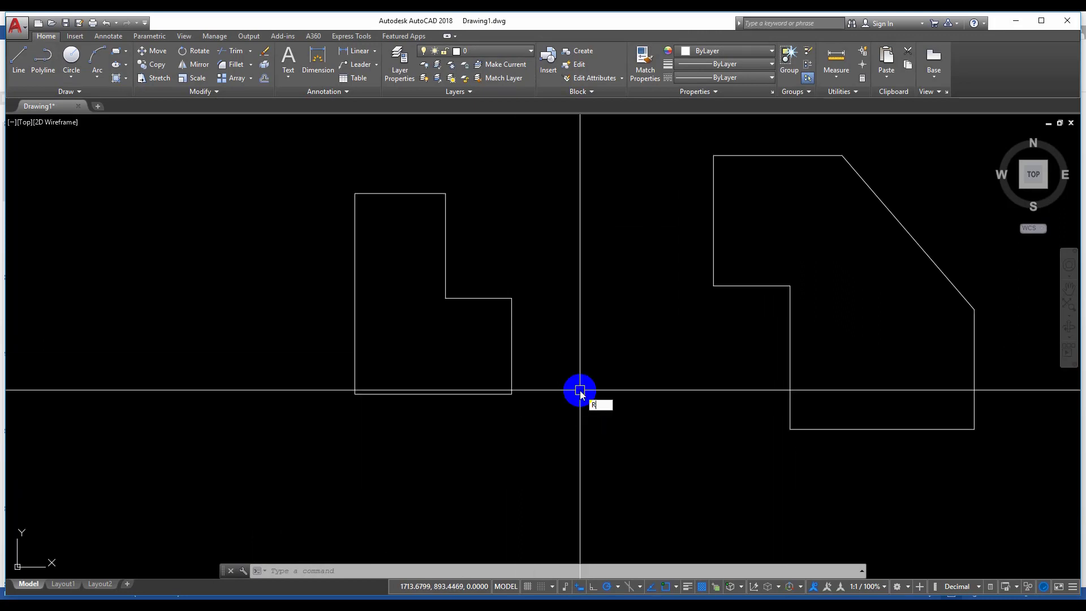
text(R)
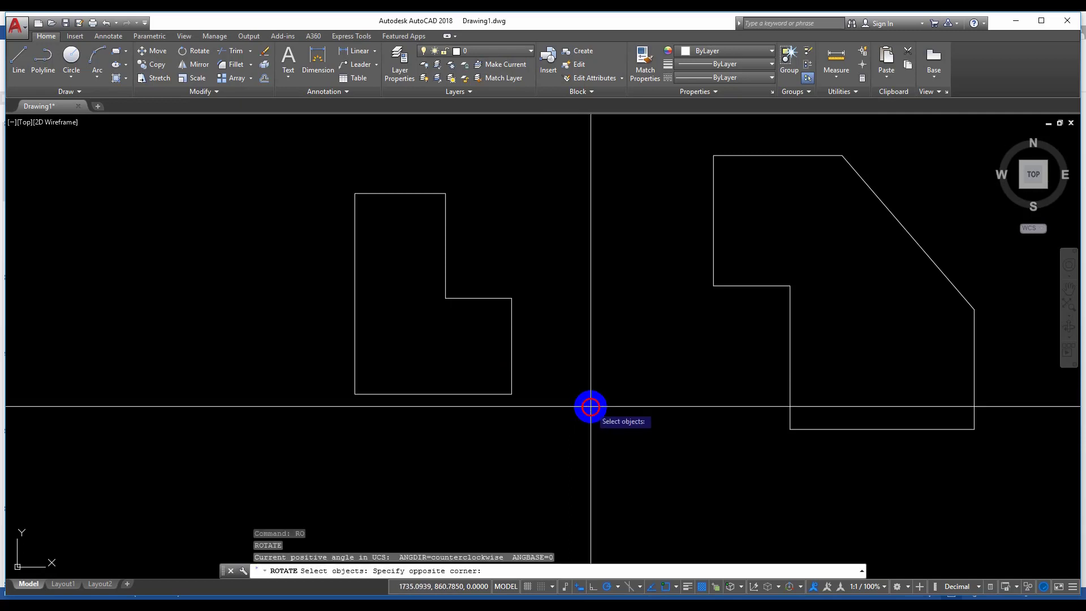
Rotate the L-shape 45 degrees counterclockwise about its lower-right corner endpoint.
click(386, 240)
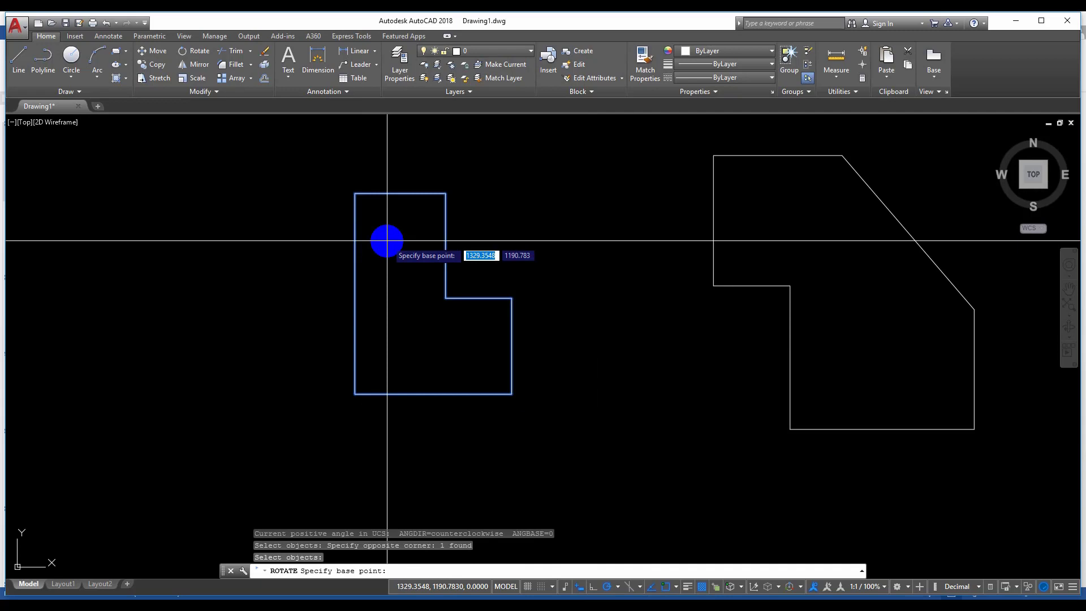
mouse_move(516, 403)
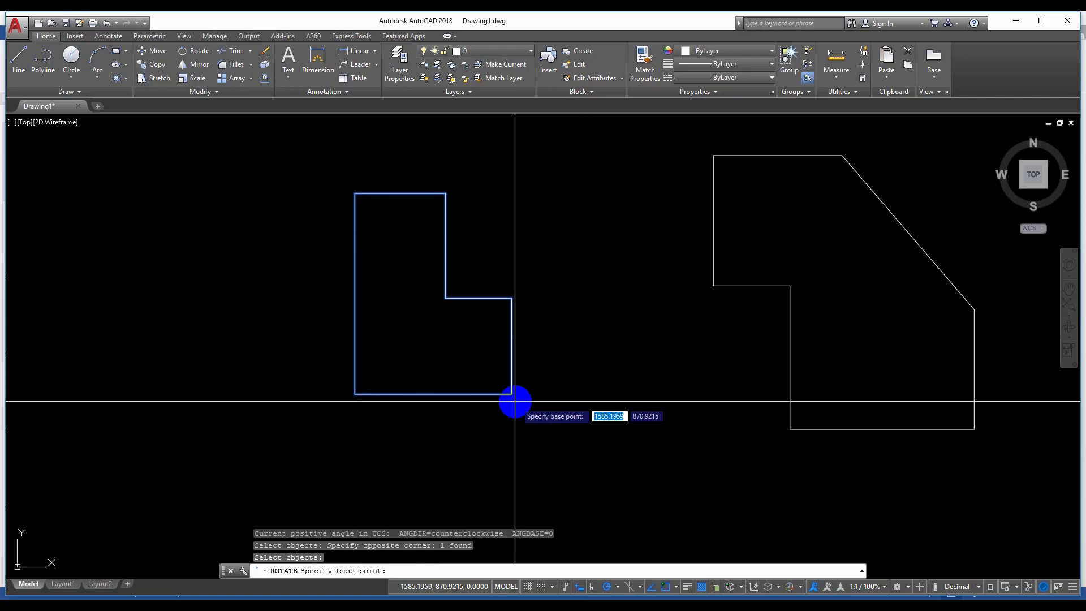
mouse_move(509, 394)
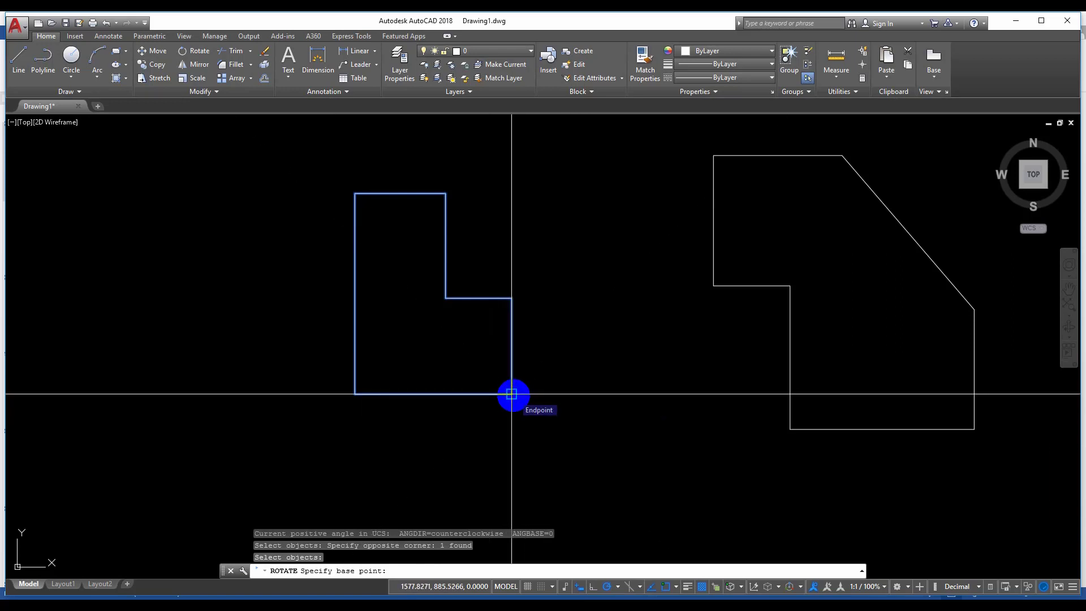
click(512, 394)
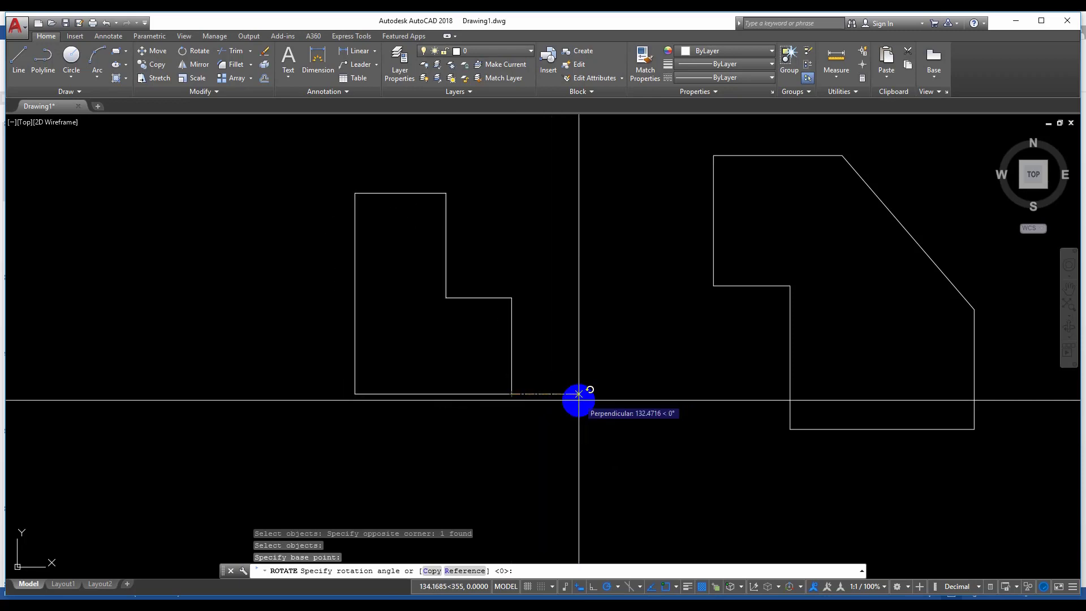
mouse_move(607, 450)
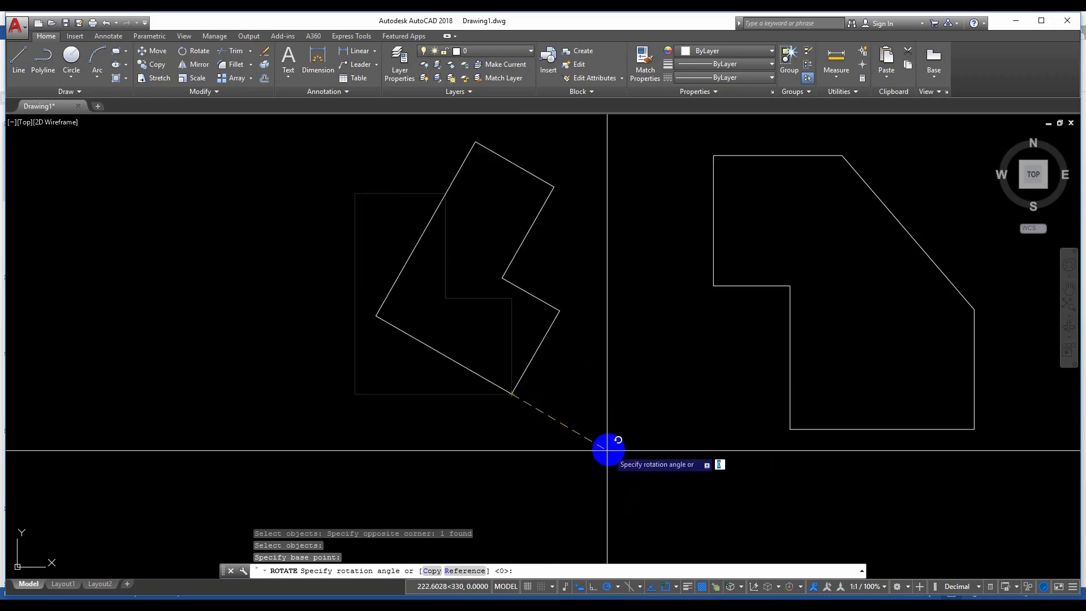
mouse_move(402, 454)
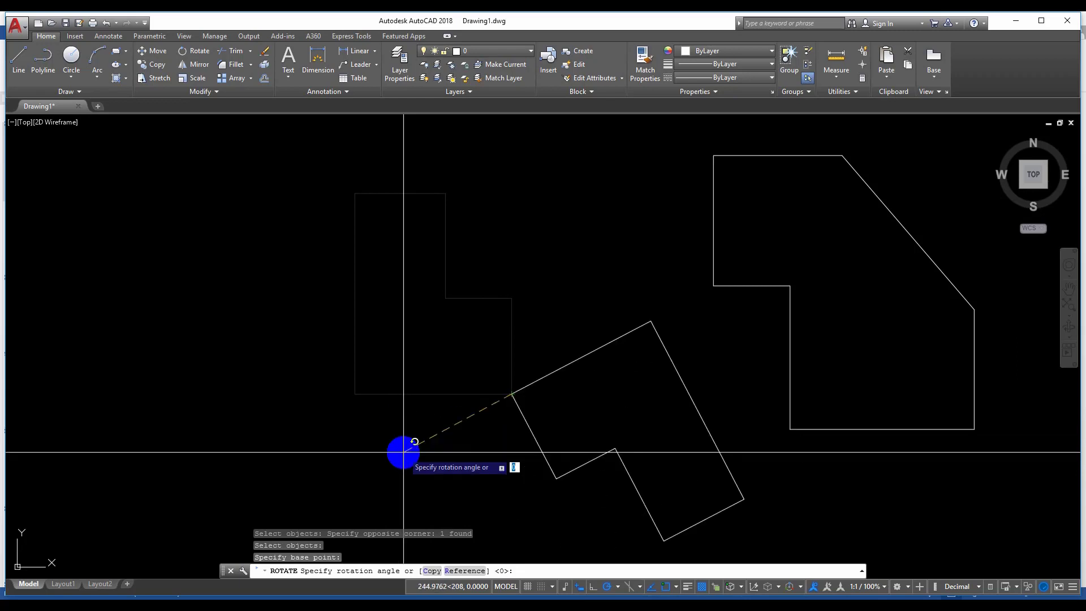
mouse_move(578, 330)
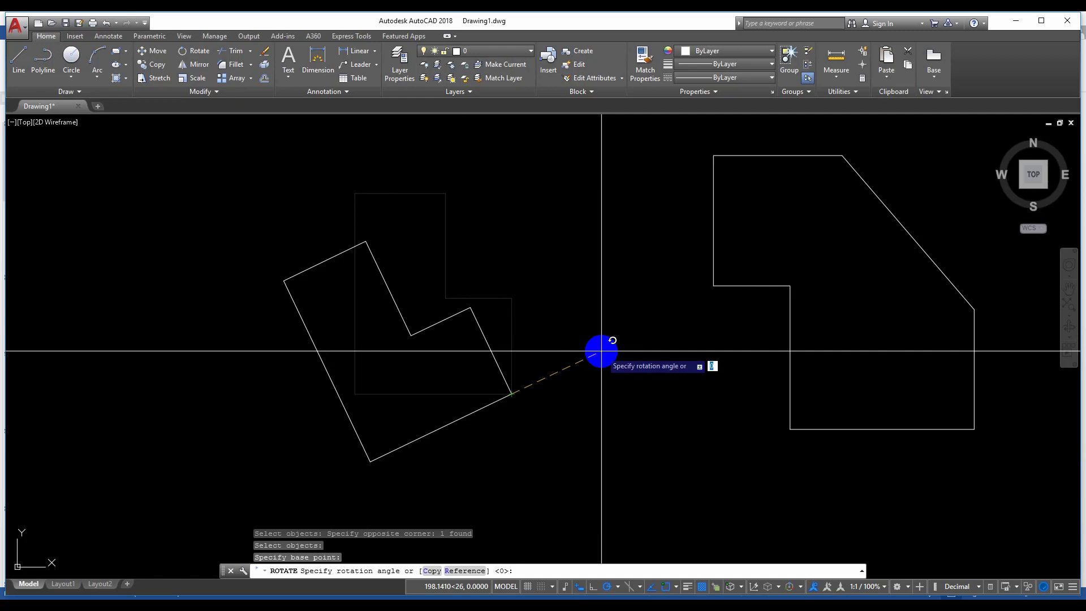
text(45)
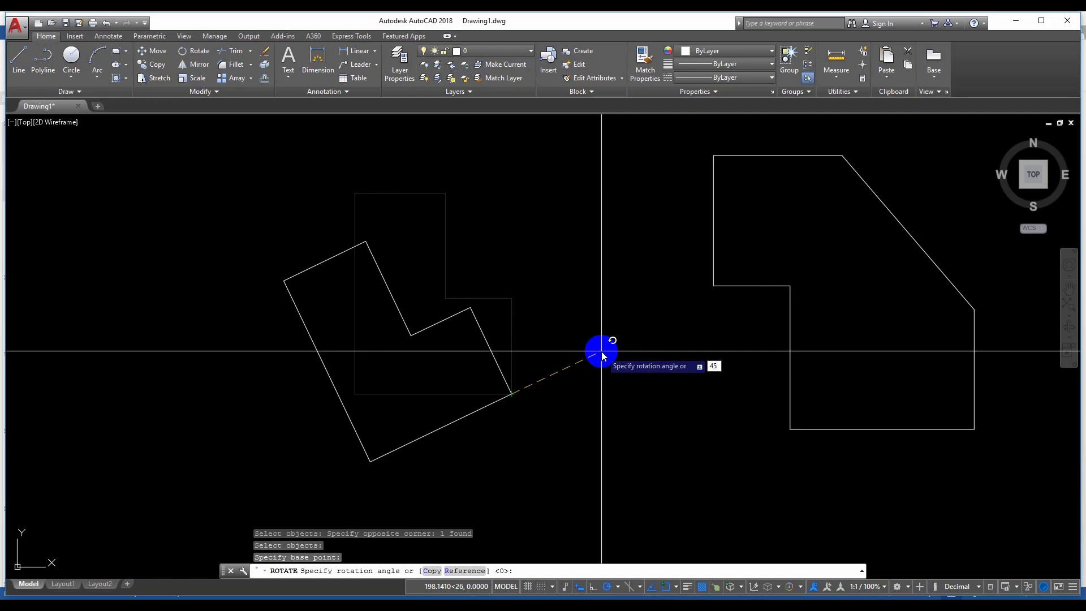
click(600, 349)
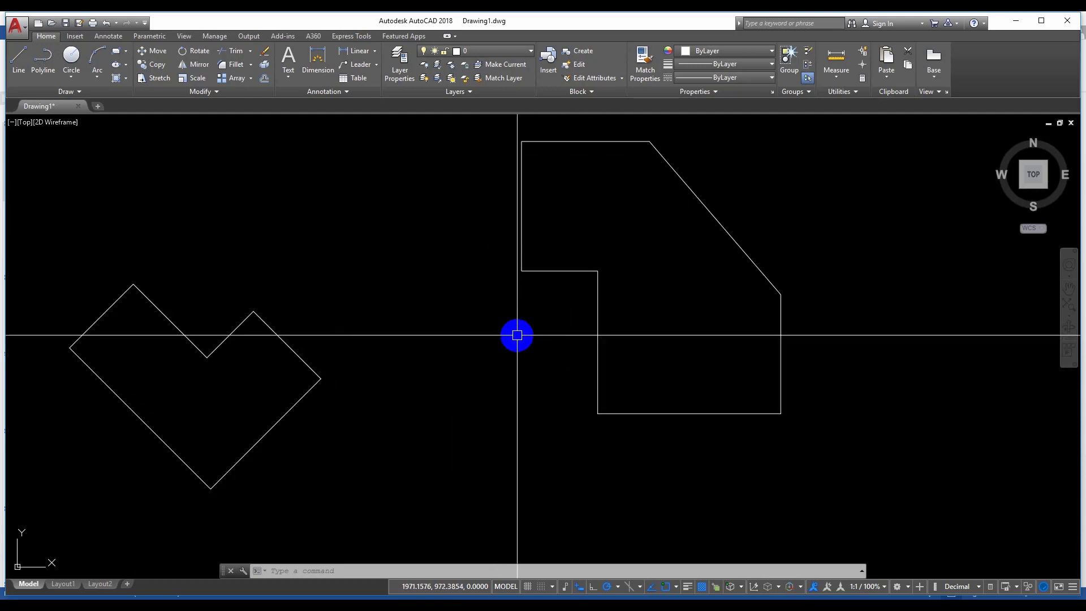
Start ROTATE on the slanted-edge outline, pivoting on the top corner where the slant begins.
text(ROTATE Select objects:)
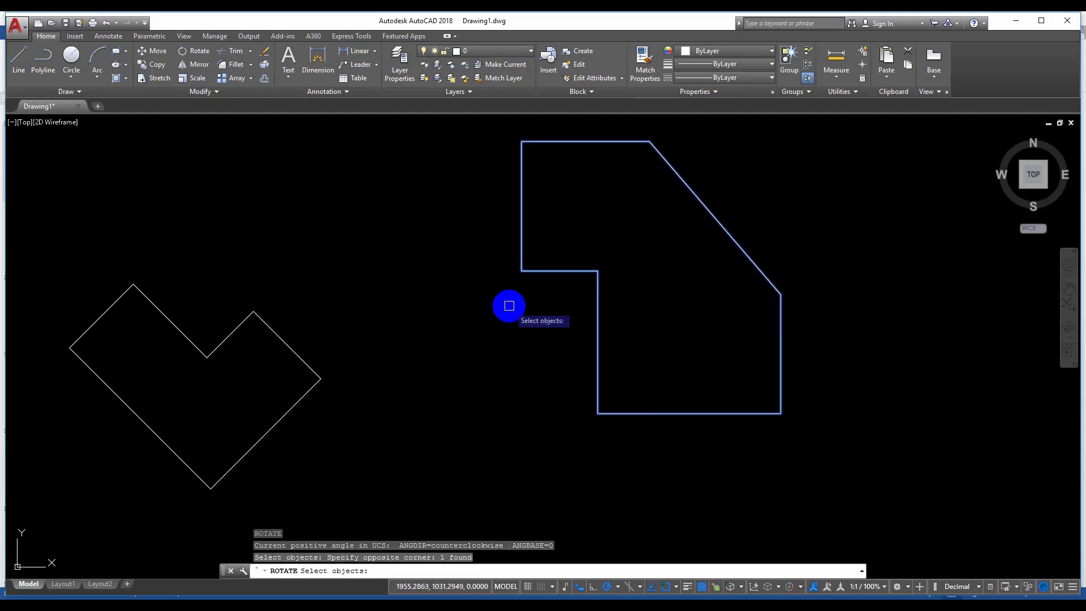
mouse_move(658, 347)
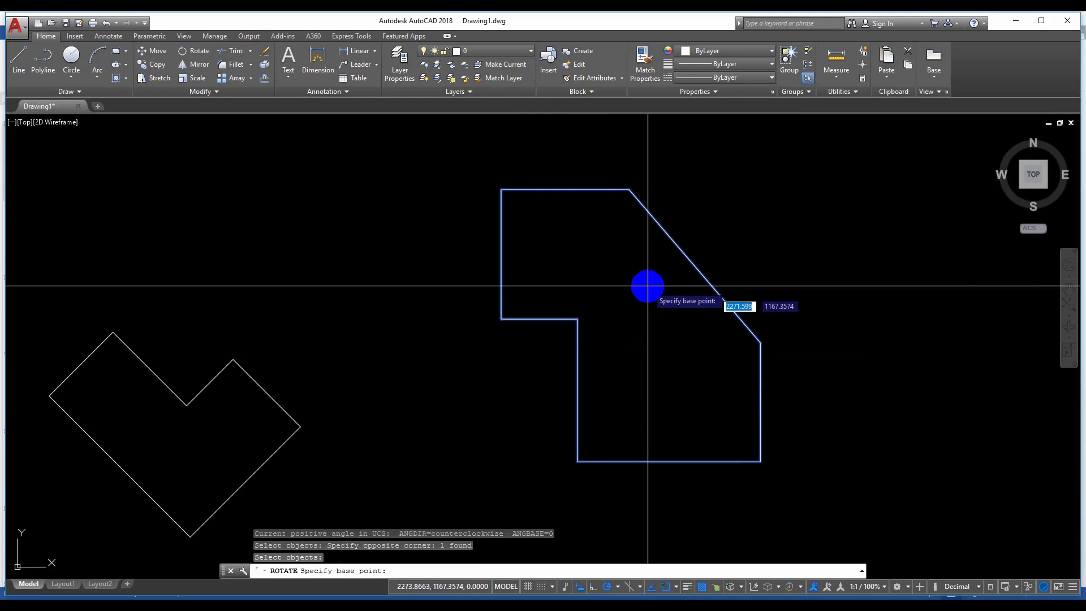
mouse_move(587, 304)
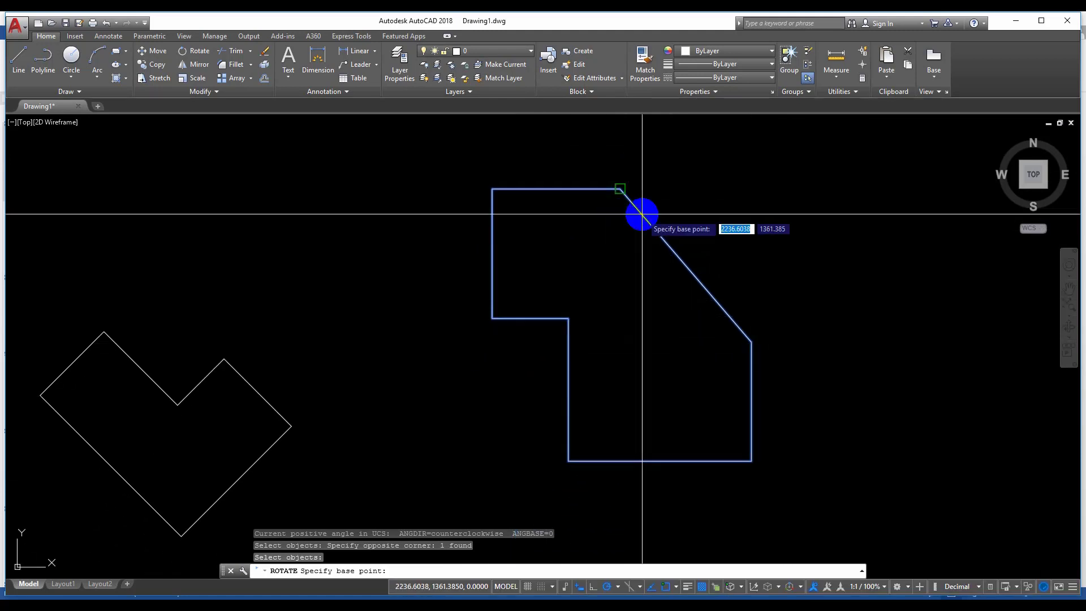
mouse_move(619, 190)
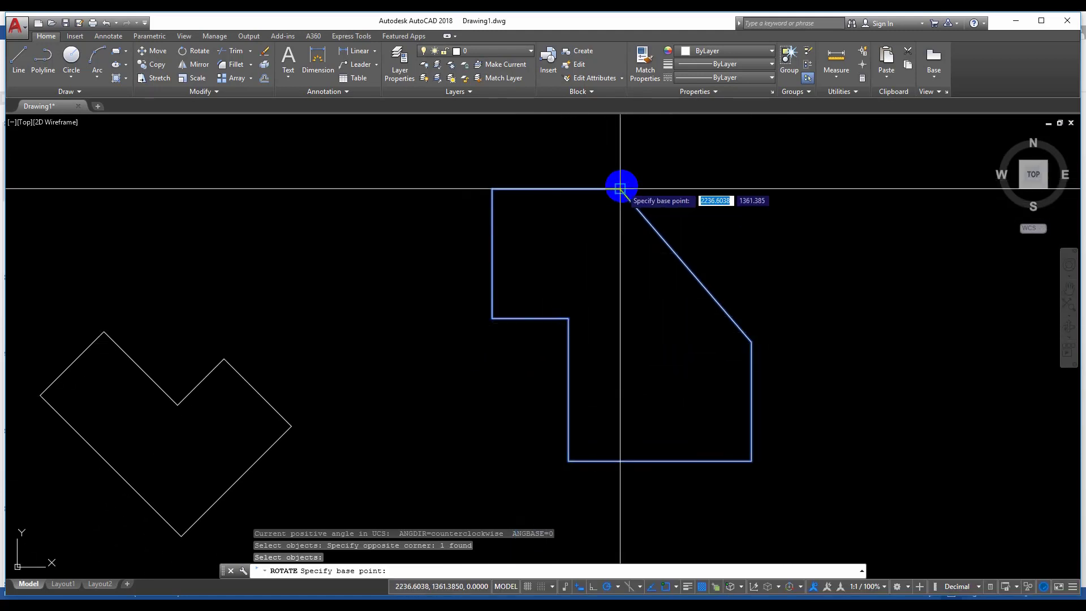
click(620, 189)
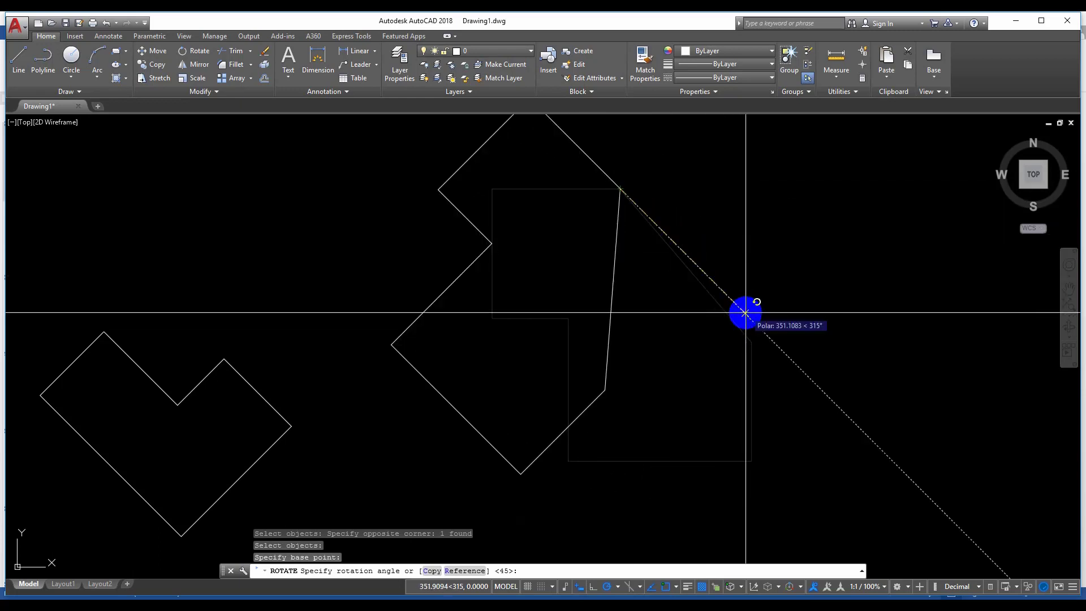
mouse_move(587, 329)
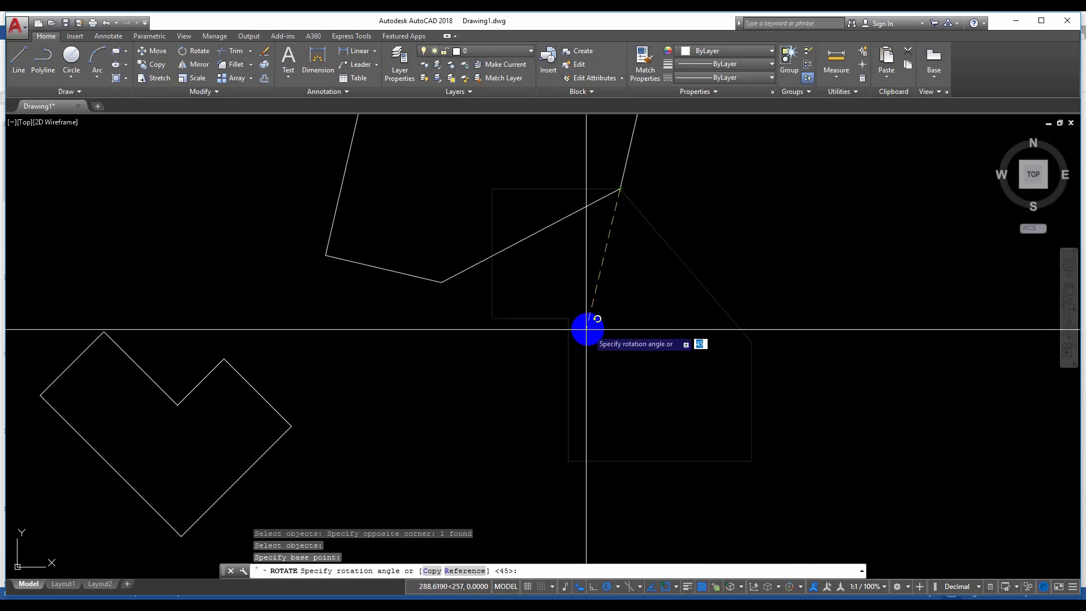
mouse_move(653, 259)
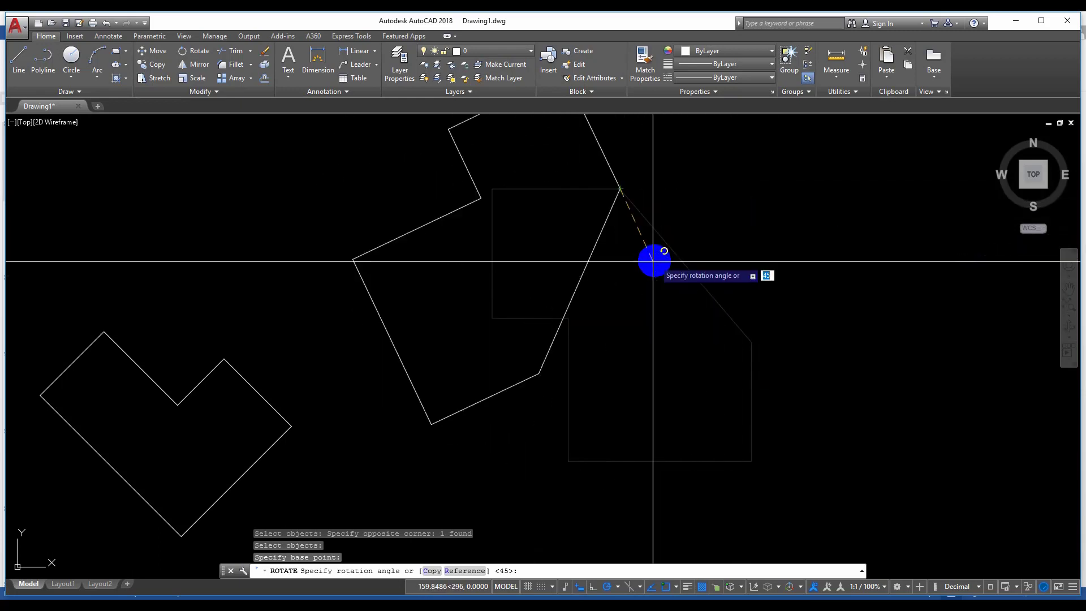
mouse_move(620, 310)
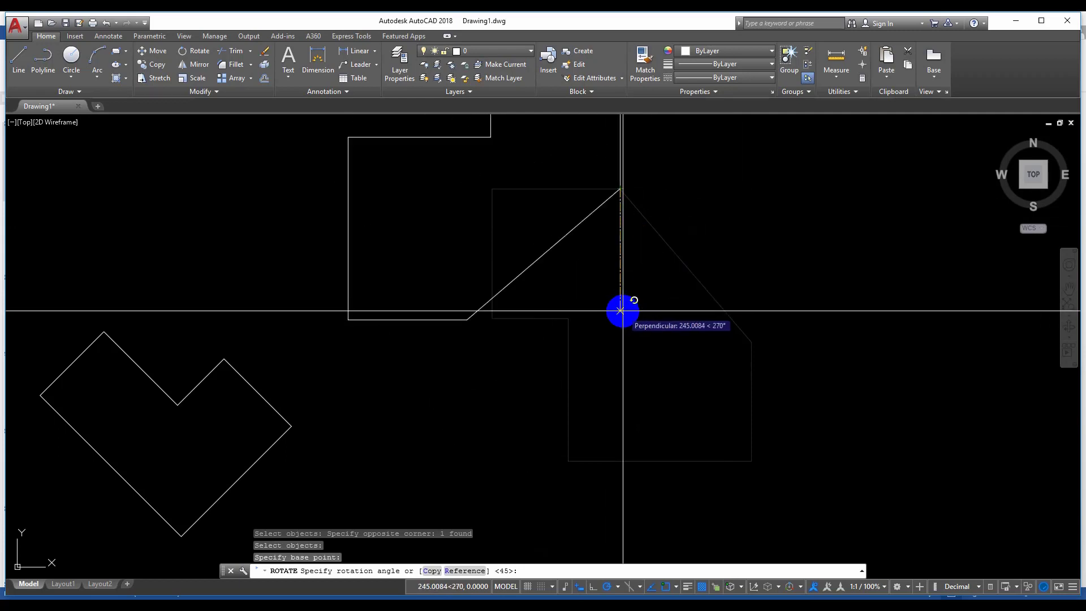
mouse_move(616, 287)
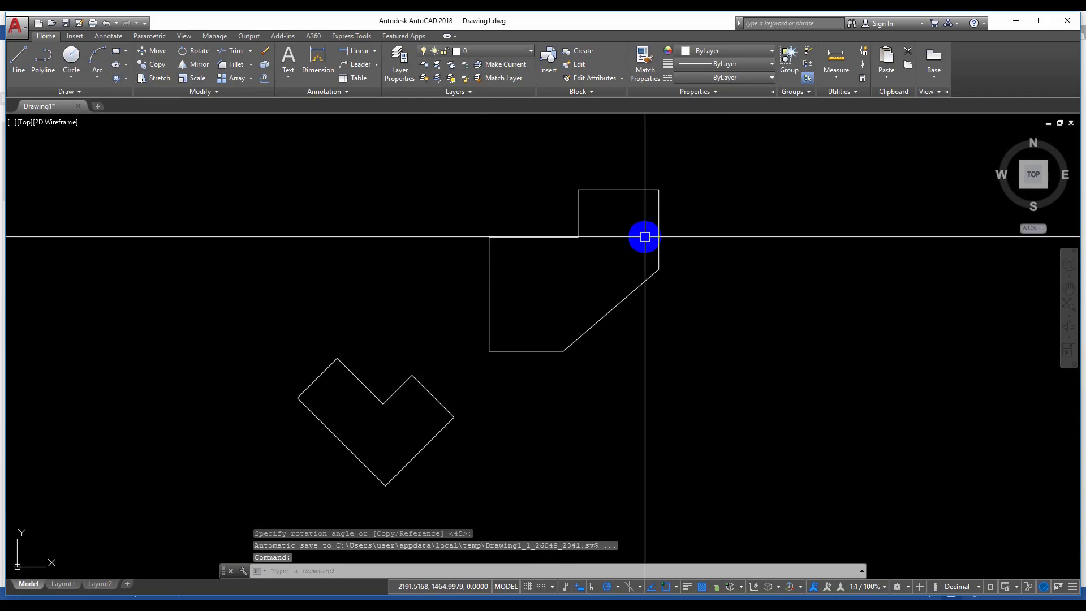
mouse_move(531, 256)
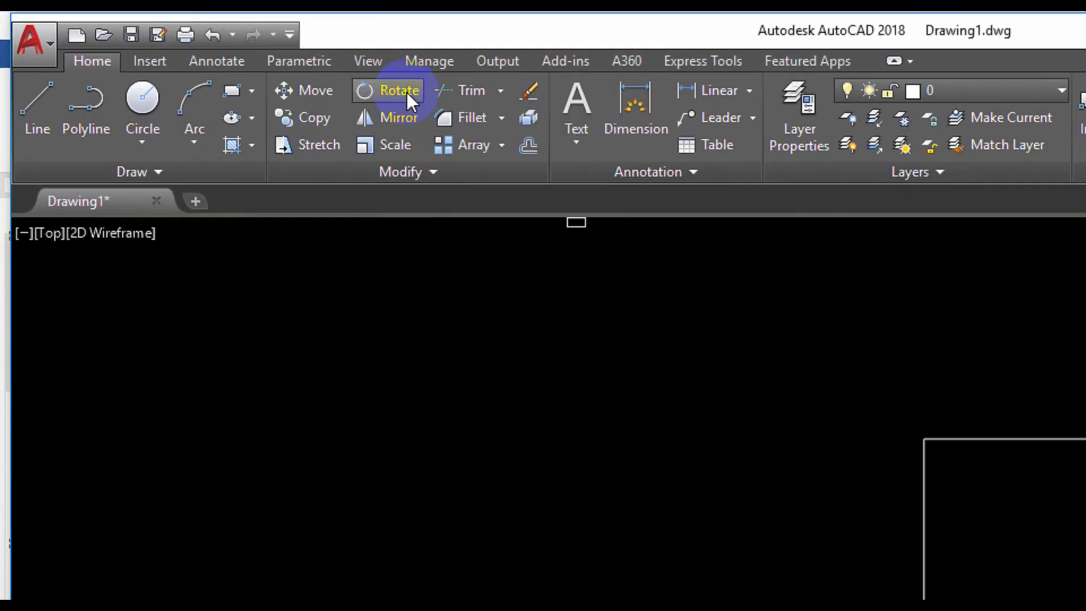
Rotate the slanted-edge outline 270 degrees about its inner corner via polar tracking.
click(398, 90)
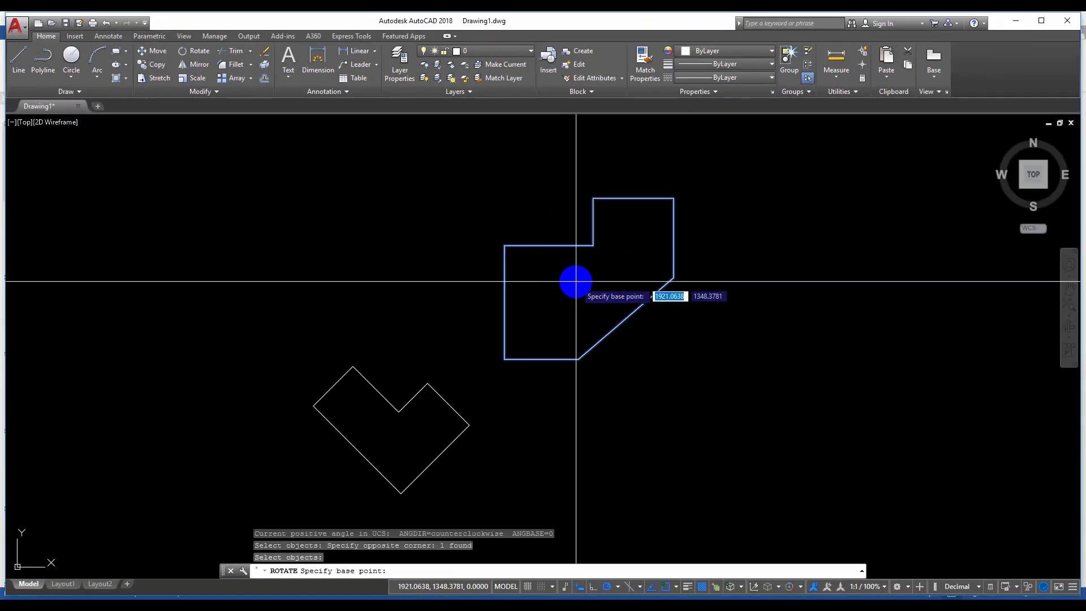
mouse_move(587, 260)
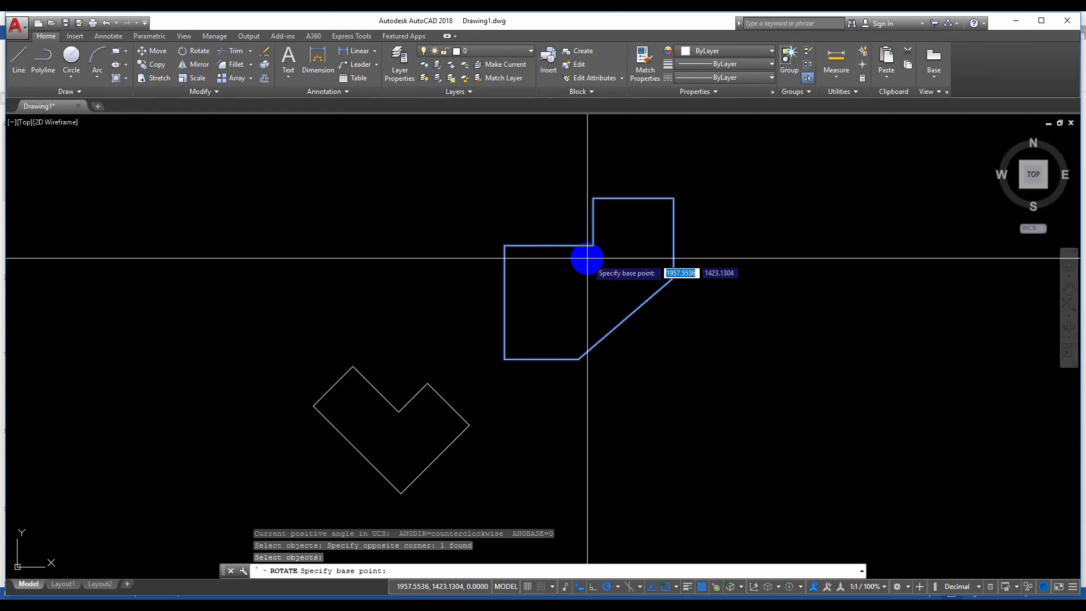
click(592, 269)
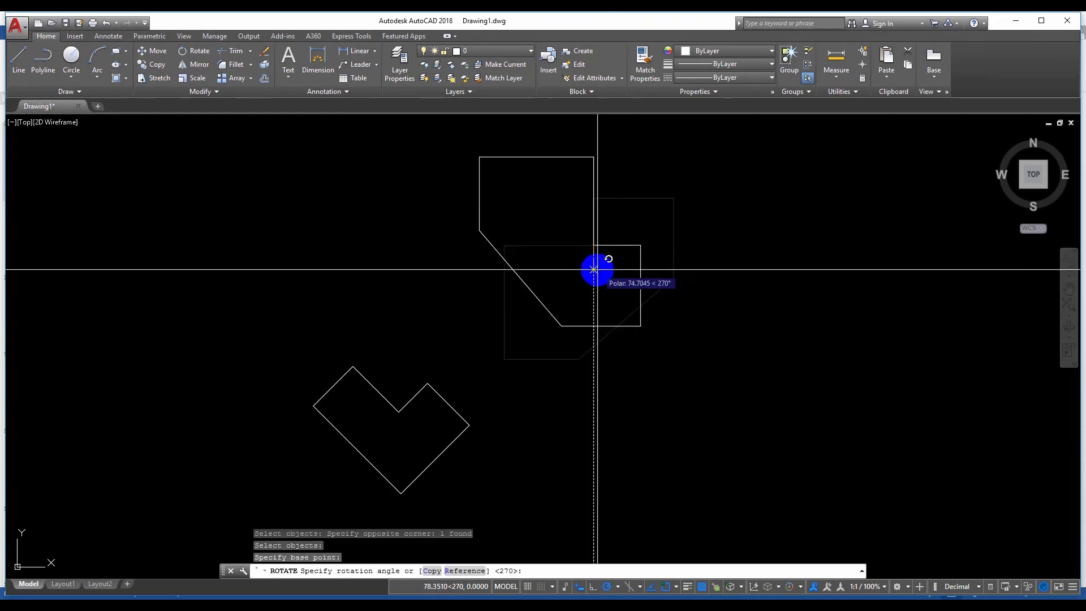
mouse_move(592, 289)
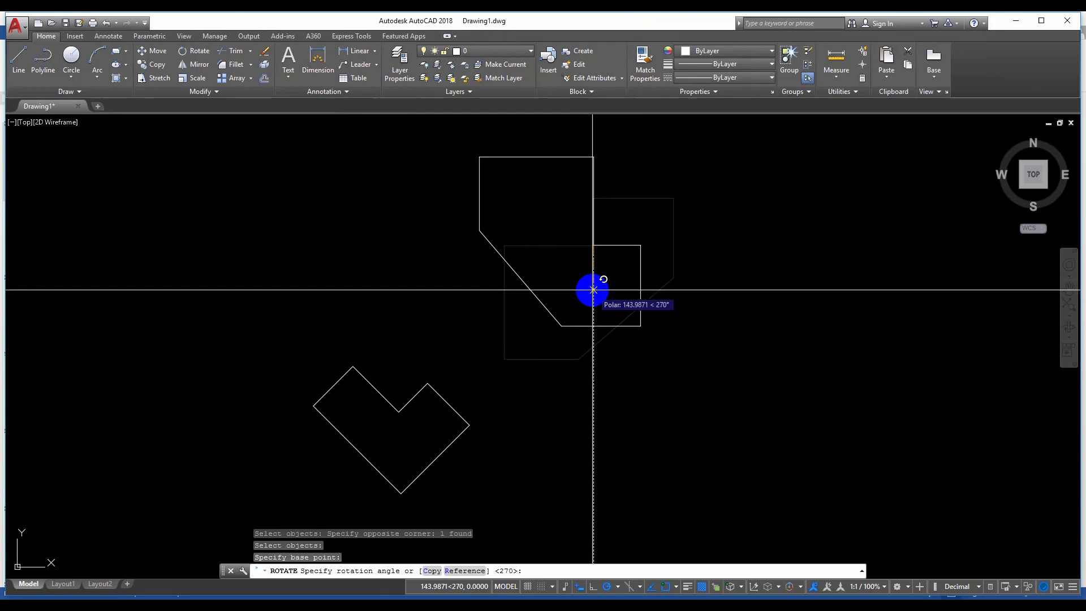
click(592, 288)
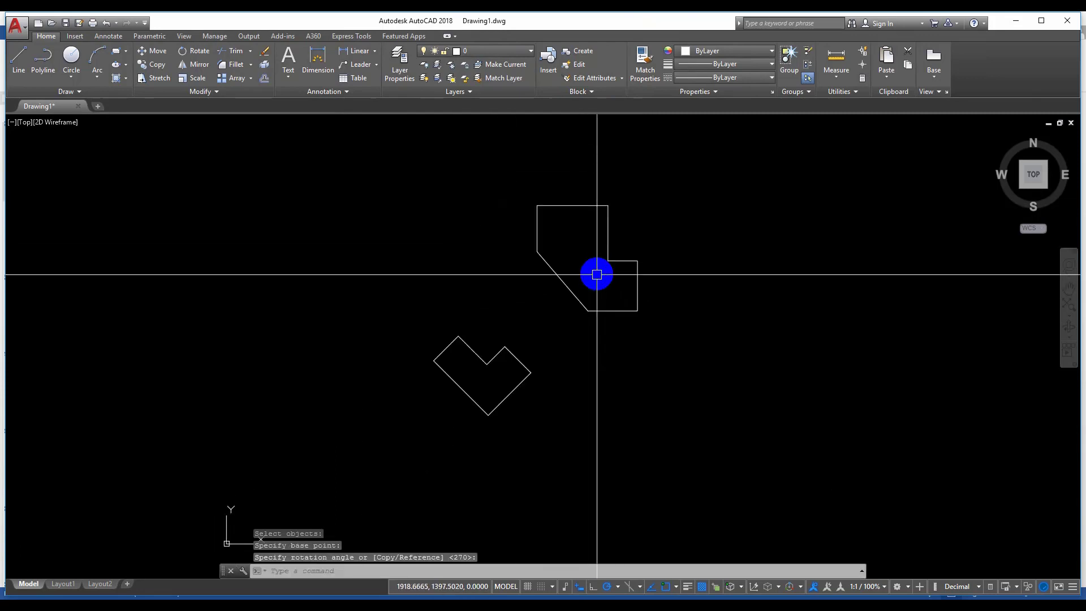